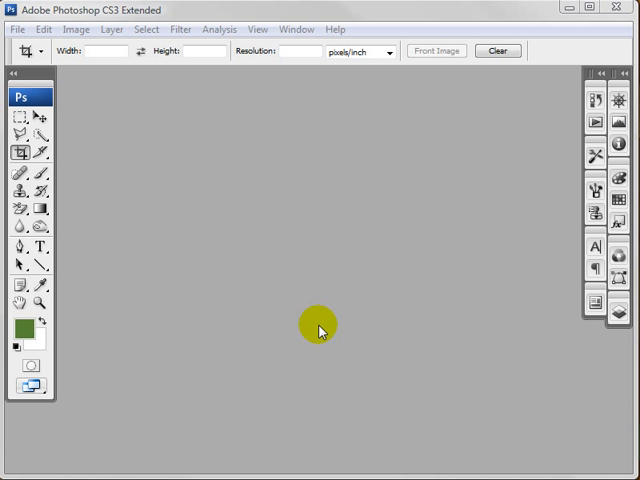
mouse_move(350, 252)
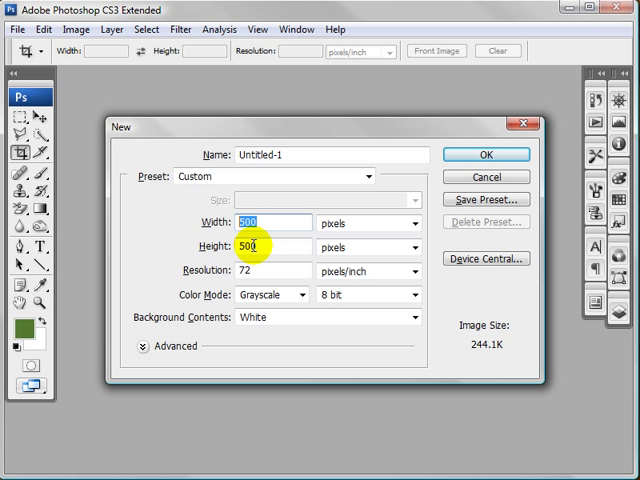
Create the new 500×500 pixel document in RGB Color mode with a white background
left_click(302, 294)
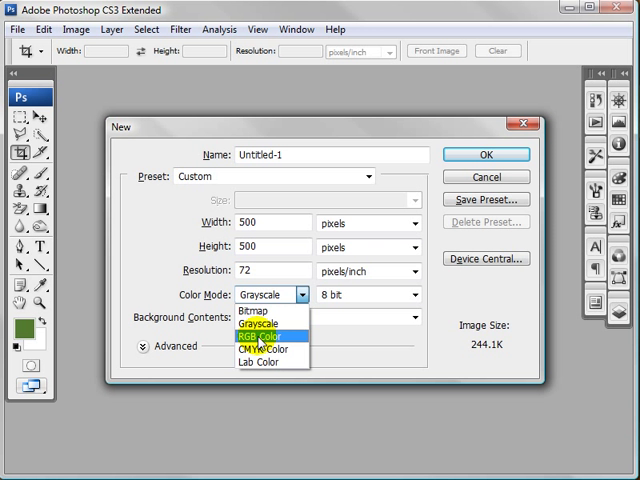
left_click(256, 348)
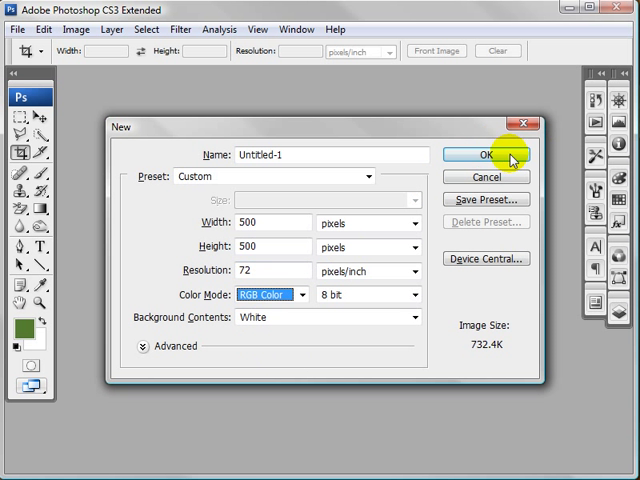
left_click(484, 154)
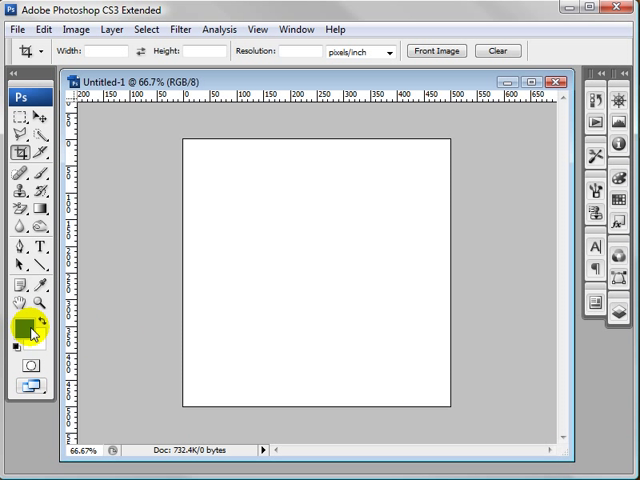
mouse_move(200, 328)
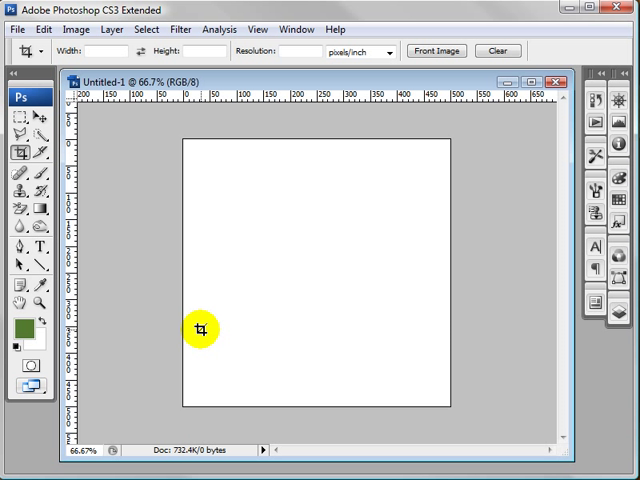
mouse_move(22, 328)
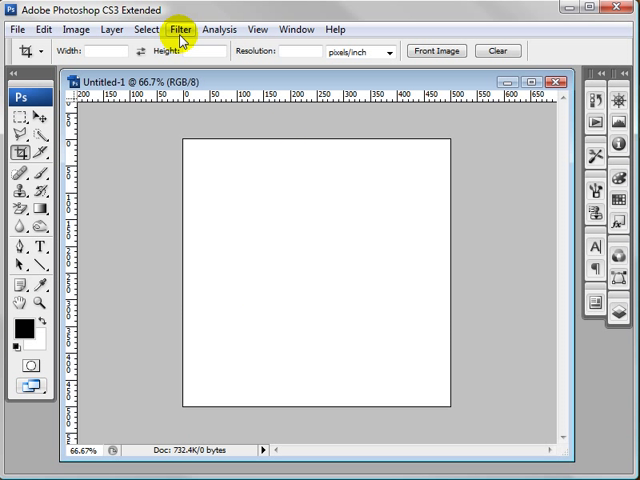
Render gray clouds over the canvas and convert the background into a layer named 'dirt'
left_click(180, 28)
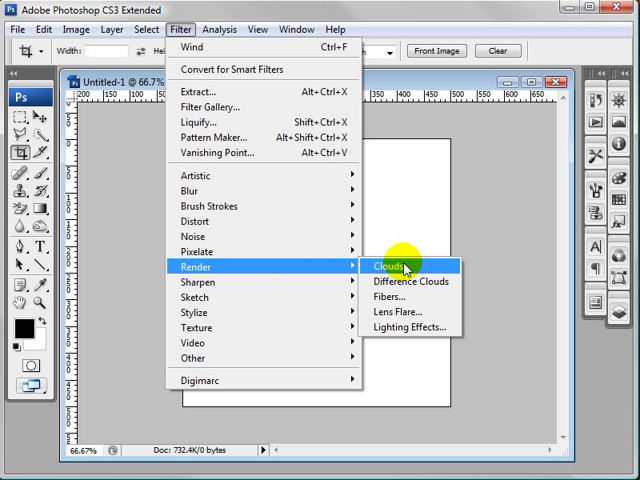
left_click(388, 266)
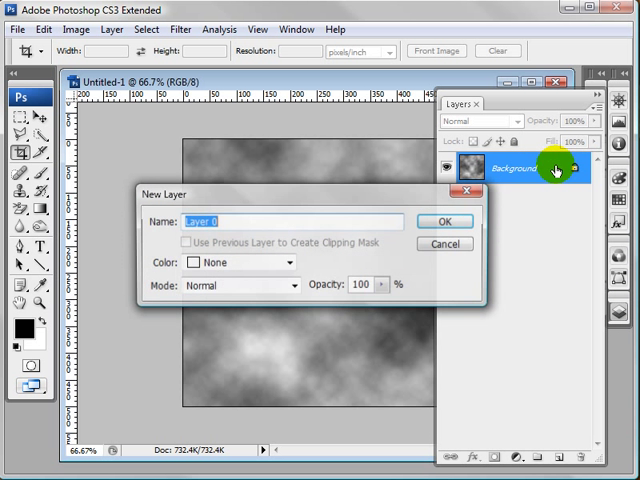
type("dirt")
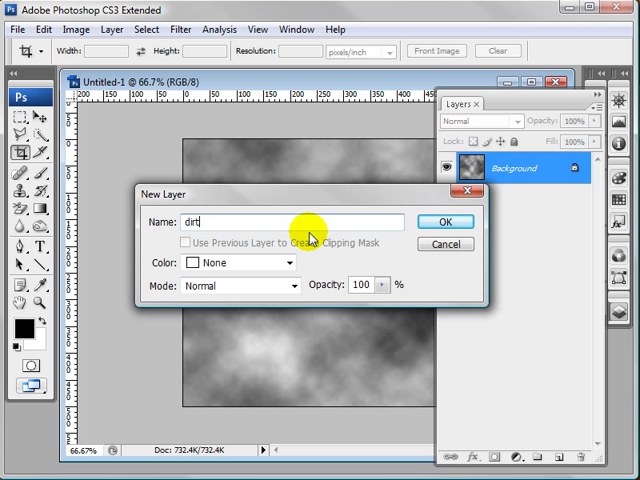
left_click(444, 220)
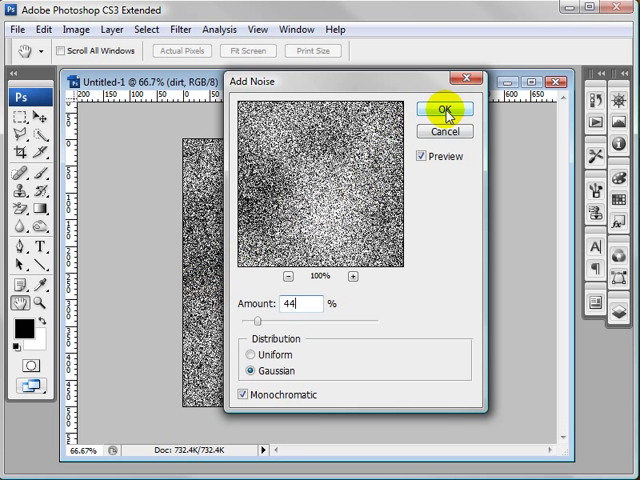
Apply 44% Gaussian monochromatic noise, then a 0.9 pixel Gaussian Blur to the dirt layer
left_click(440, 108)
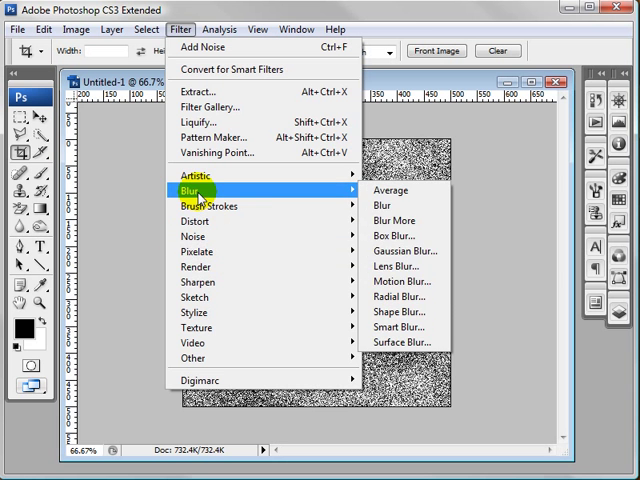
mouse_move(400, 252)
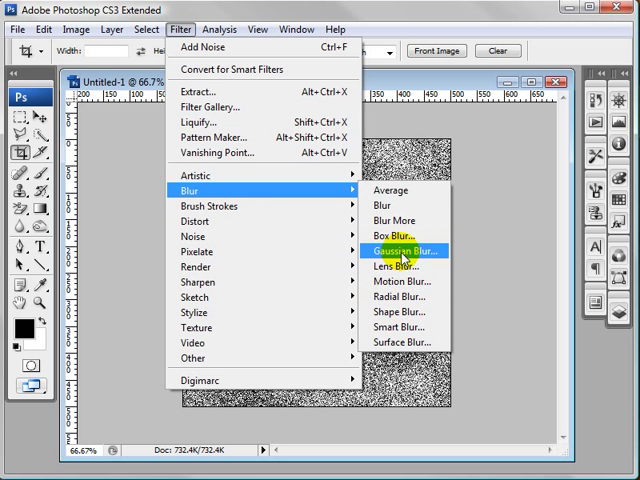
left_click(396, 252)
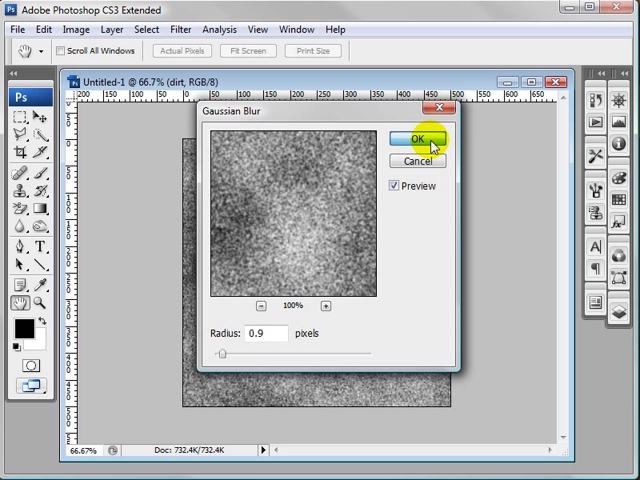
left_click(416, 138)
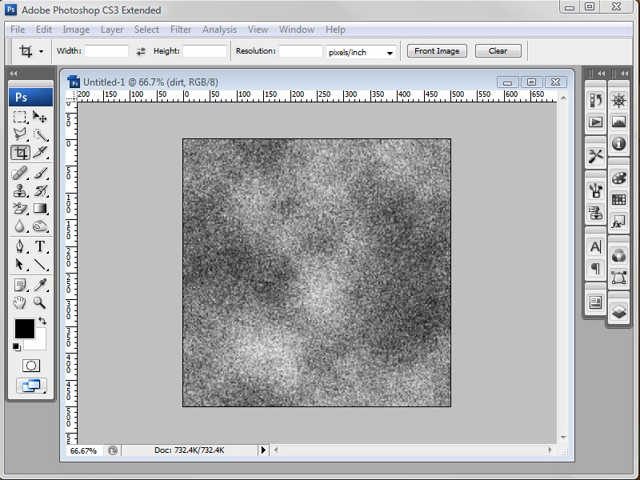
Apply a Spatter brush-stroke filter with spray radius 21 and smoothness 2 to the dirt layer
left_click(188, 28)
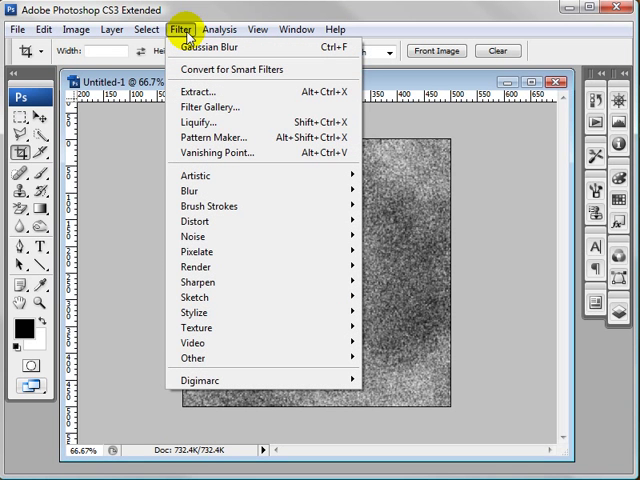
mouse_move(196, 252)
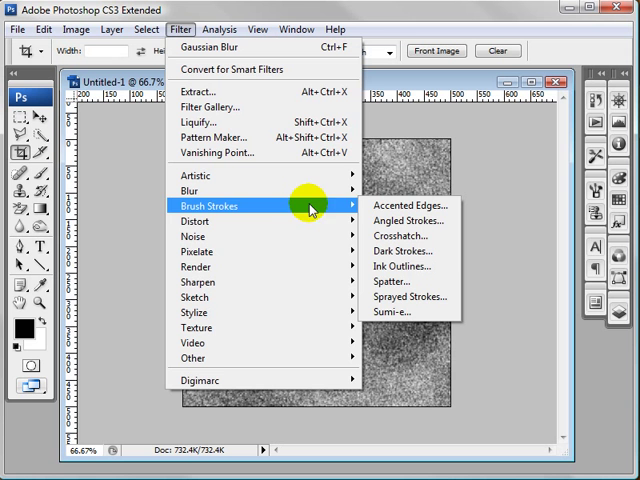
mouse_move(406, 280)
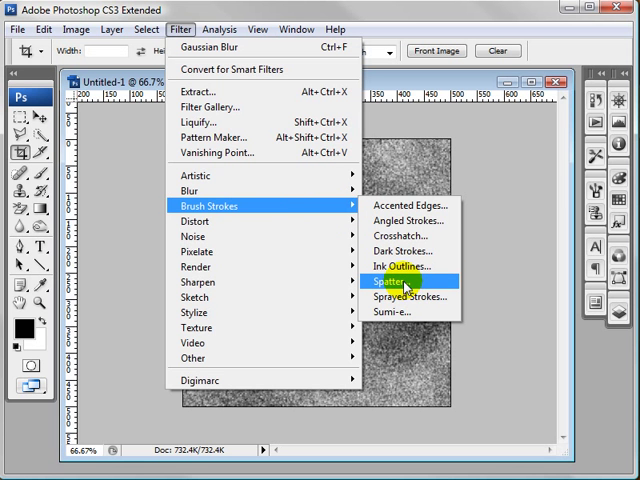
left_click(396, 280)
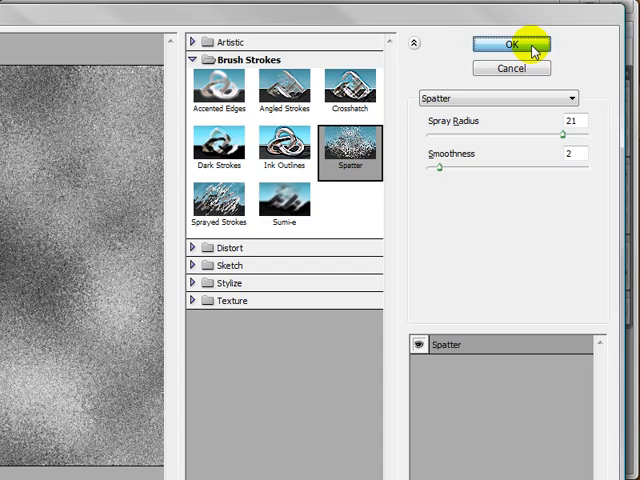
left_click(510, 44)
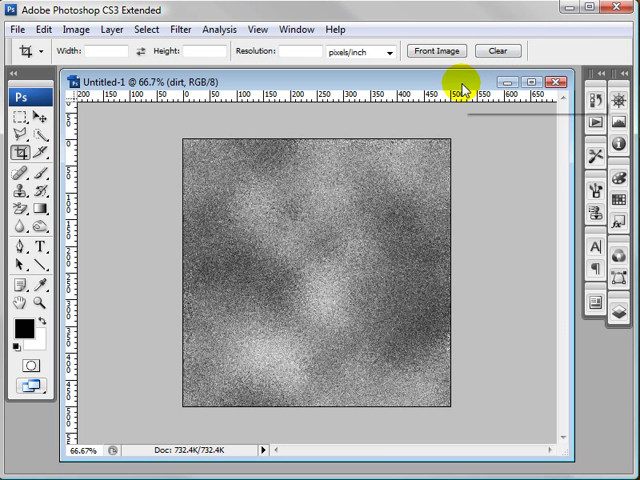
mouse_move(464, 90)
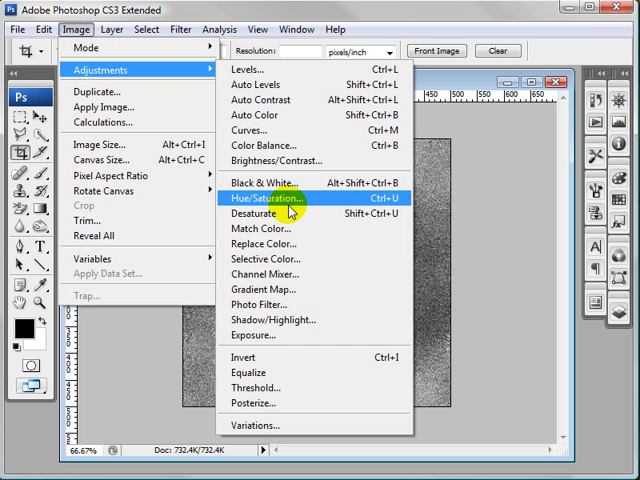
Colorize the dirt layer via Hue/Saturation to an olive-brown tone (hue 49, saturation 29, lightness -38)
left_click(268, 200)
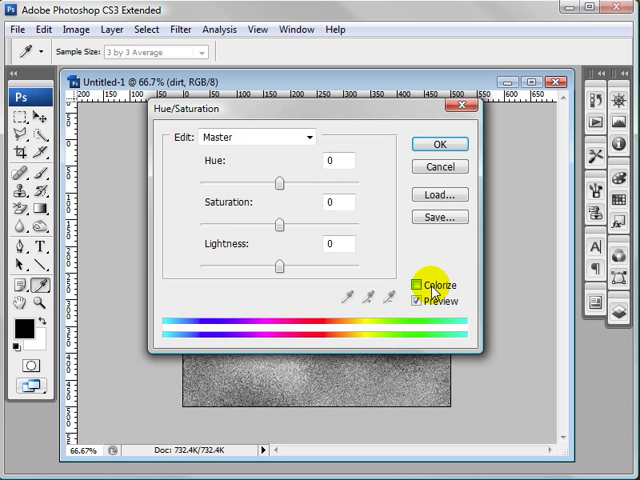
left_click(420, 284)
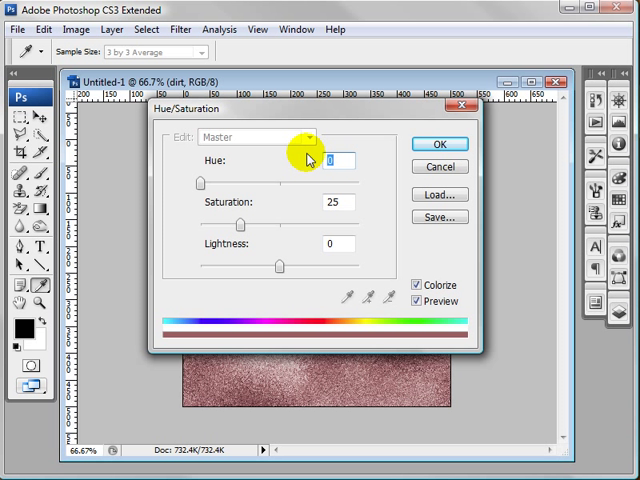
type("2")
left_click(338, 244)
type("-38")
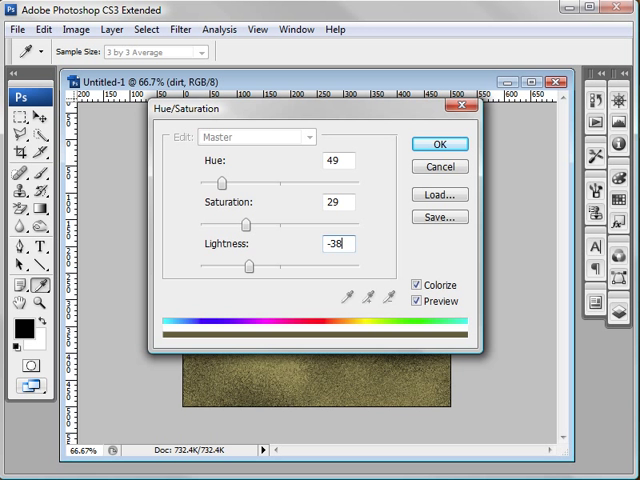
left_click(436, 144)
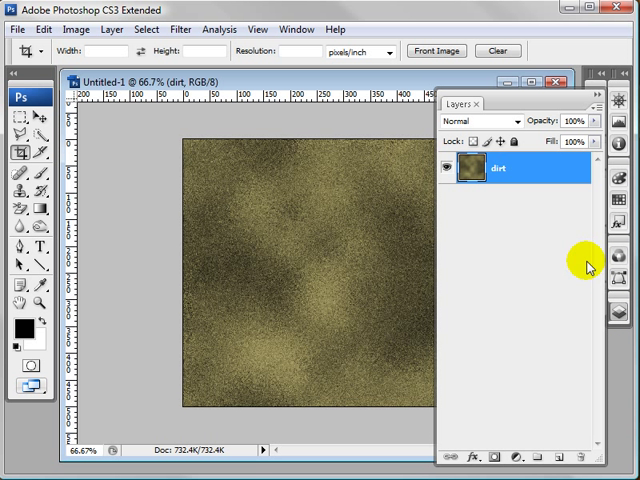
Add a grass layer above dirt and set the foreground to dark green #52782F for its fill
left_click(542, 456)
type("grass")
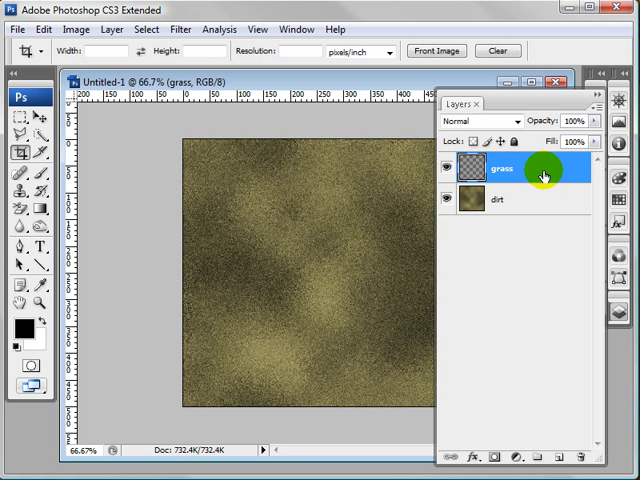
mouse_move(16, 328)
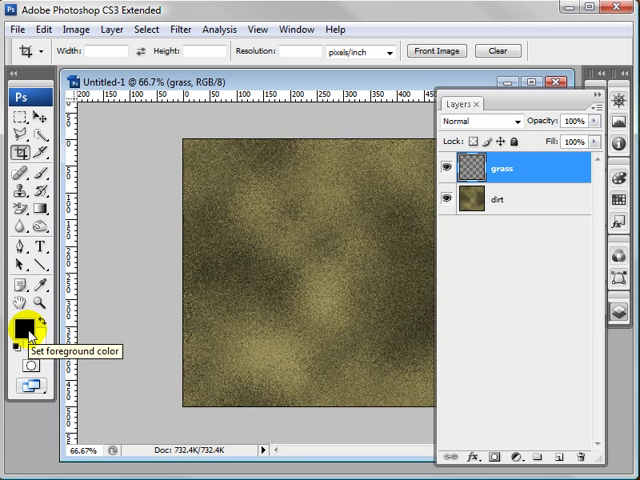
left_click(18, 324)
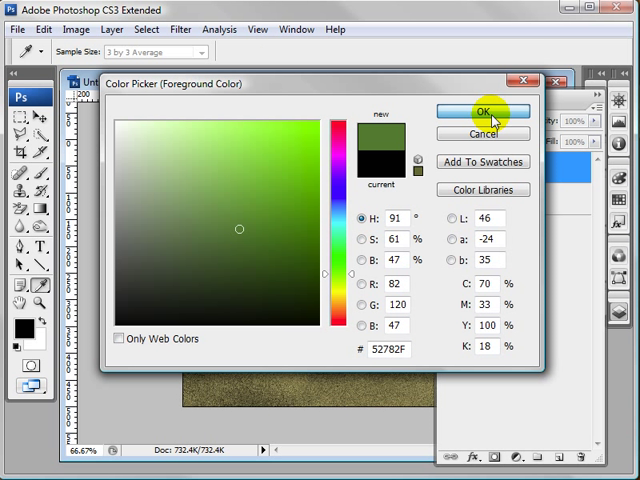
left_click(484, 110)
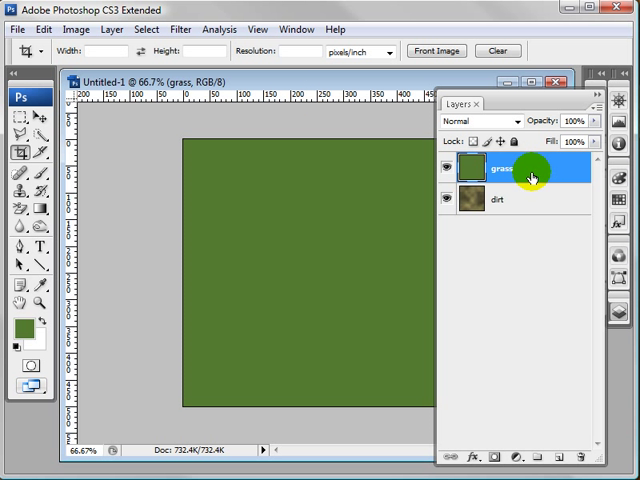
mouse_move(628, 118)
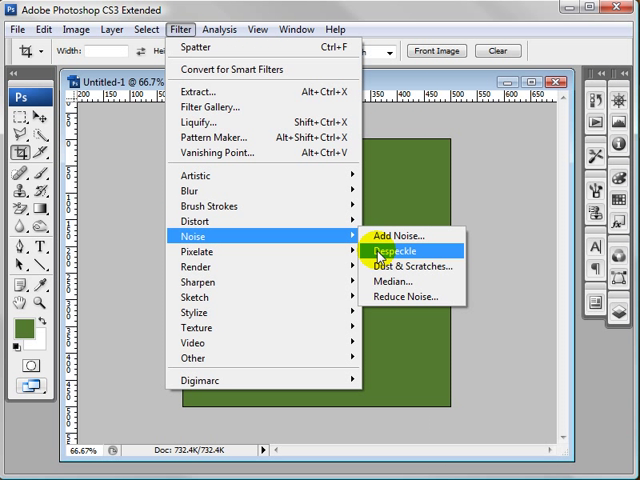
Apply 30% Gaussian monochromatic noise to the grass layer, then a small-radius Gaussian Blur
left_click(398, 236)
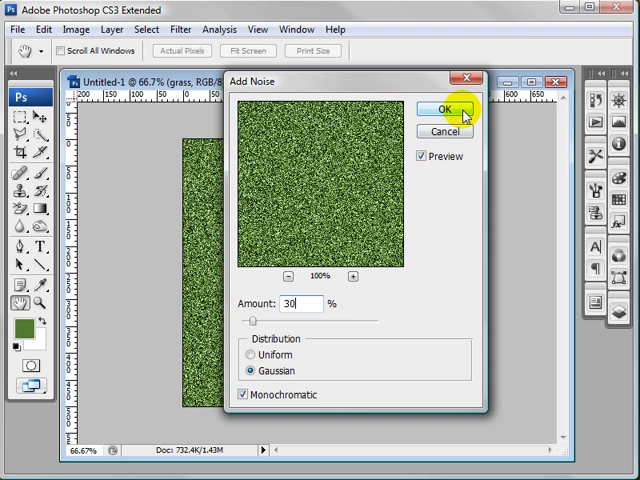
left_click(446, 108)
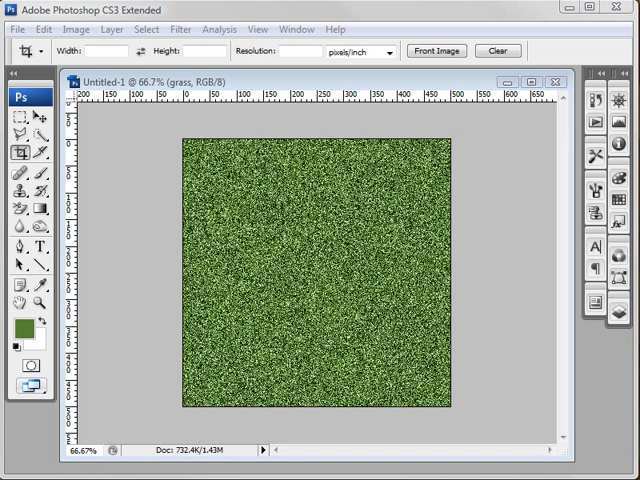
left_click(180, 28)
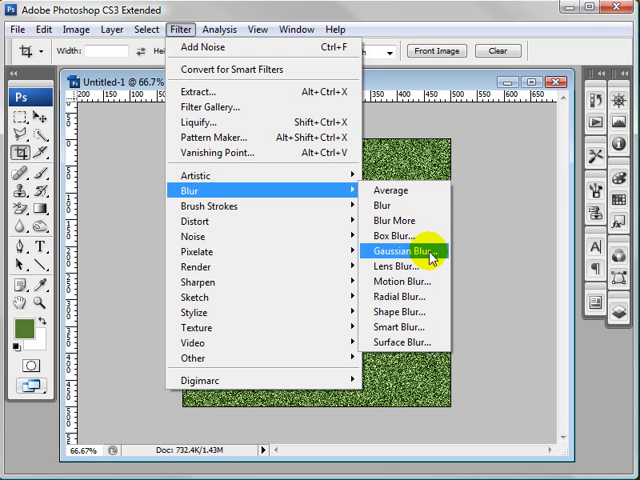
left_click(400, 252)
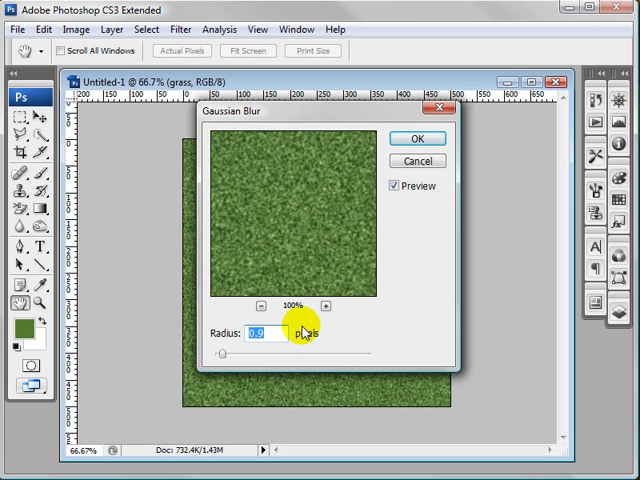
left_click(416, 138)
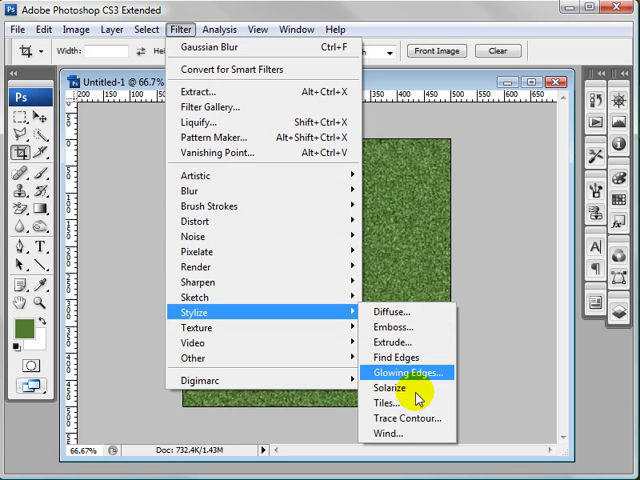
Apply a staggered Wind filter blowing from the right to the grass layer
left_click(388, 432)
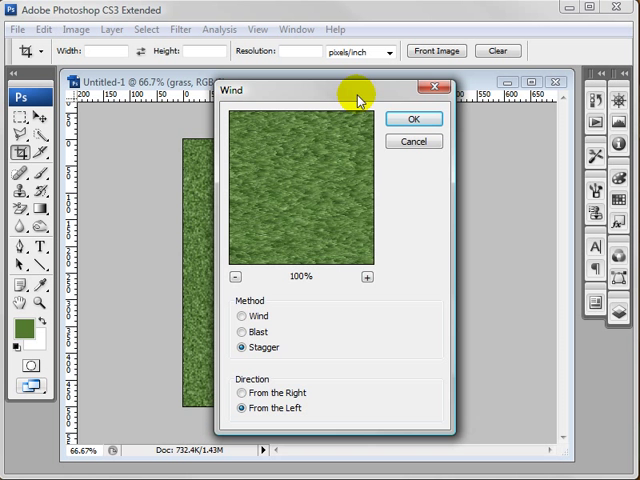
left_click(268, 384)
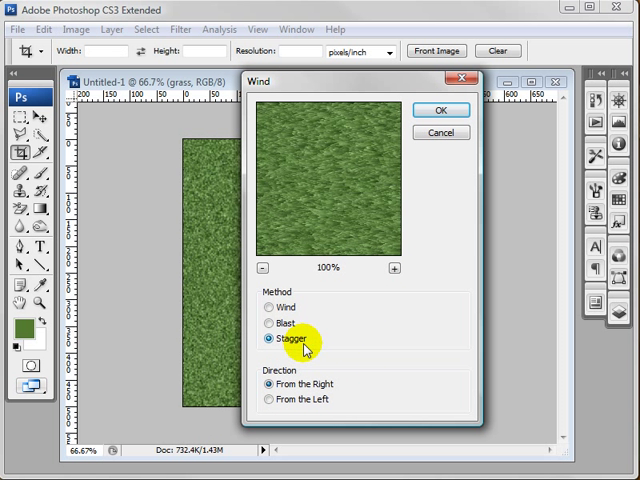
left_click(440, 108)
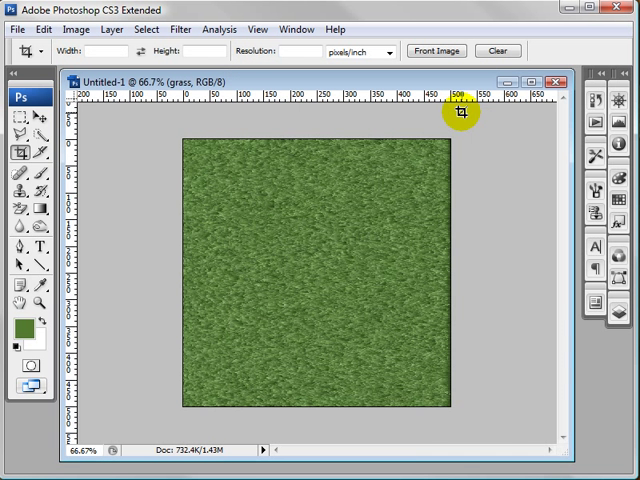
mouse_move(418, 220)
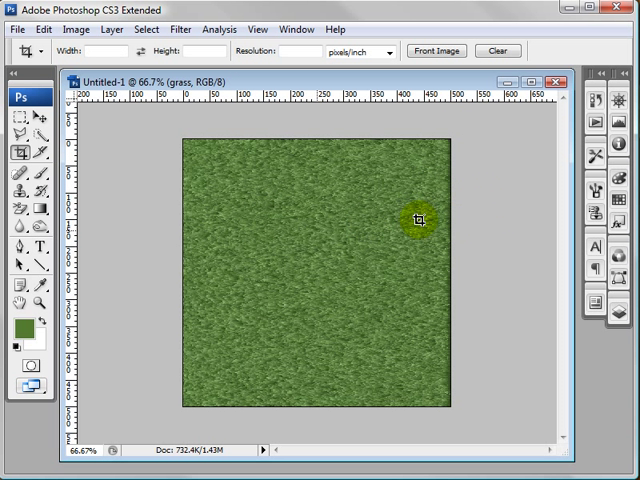
mouse_move(460, 156)
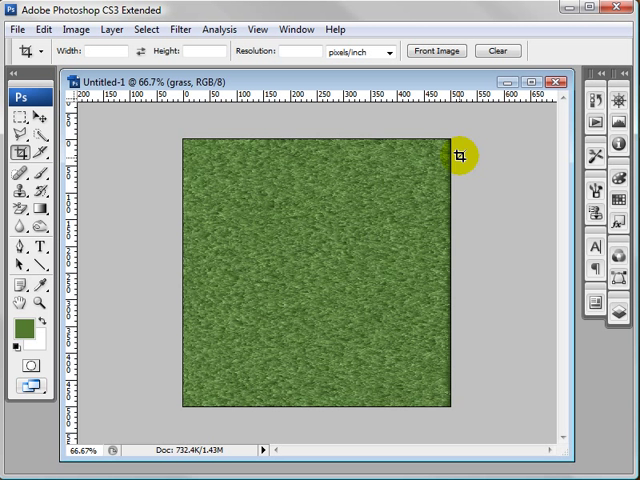
mouse_move(136, 36)
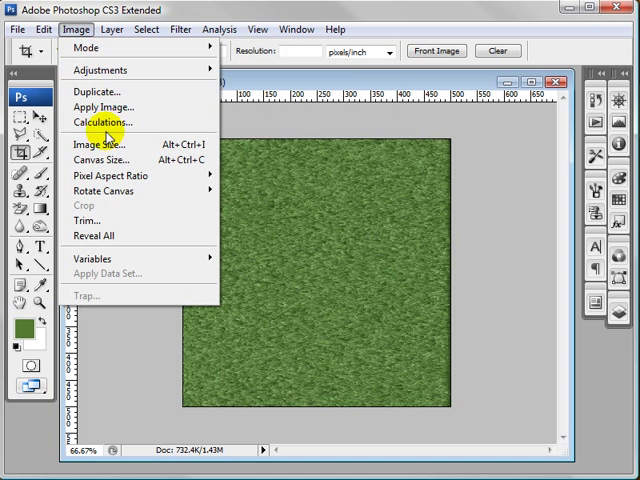
mouse_move(104, 190)
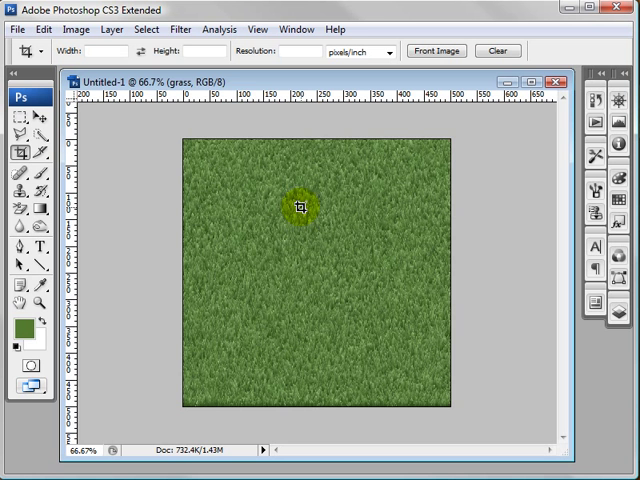
Apply a second staggered Wind filter blowing from the left to the grass layer
left_click(180, 28)
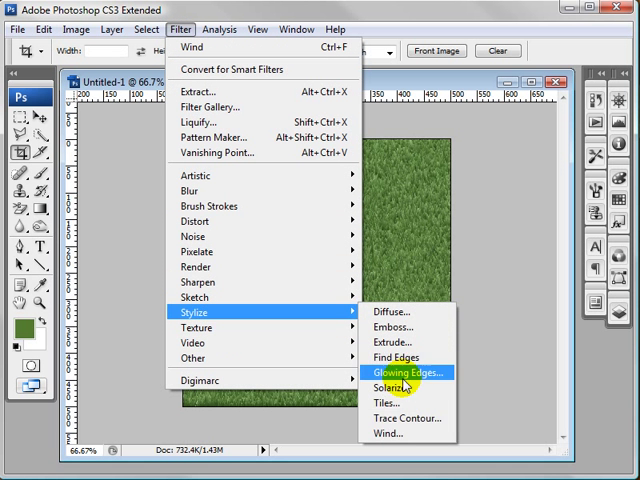
left_click(388, 432)
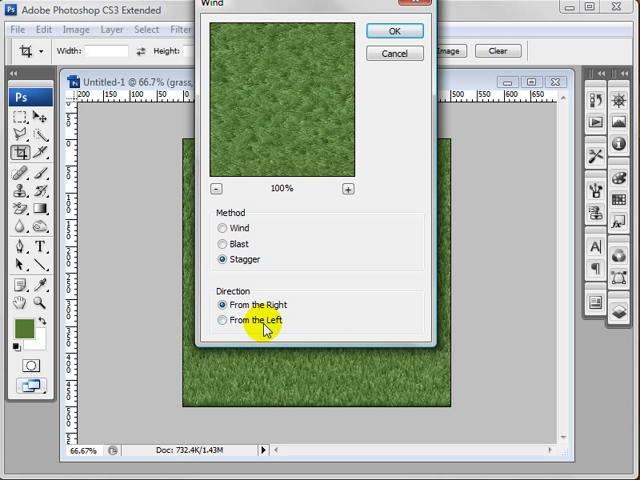
left_click(222, 320)
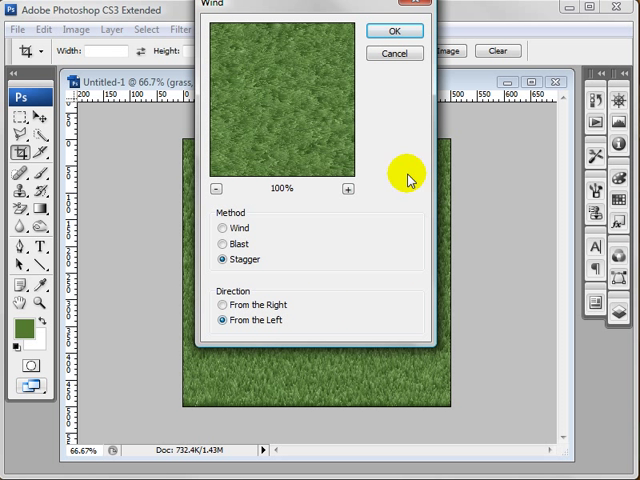
left_click(394, 30)
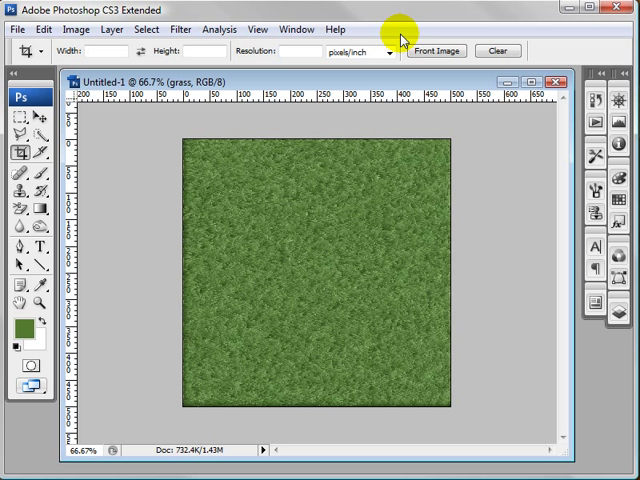
mouse_move(158, 42)
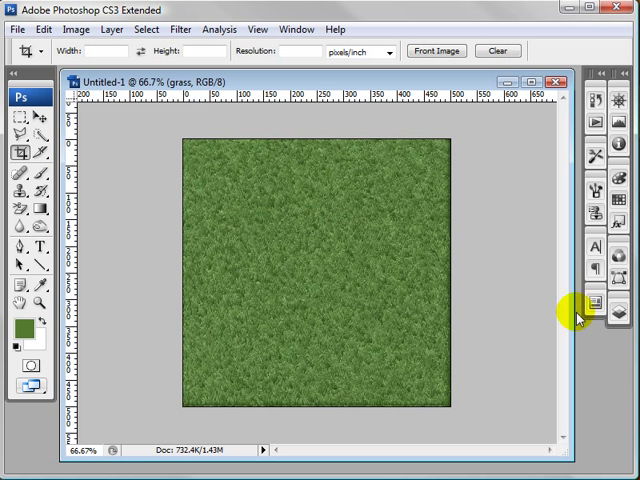
mouse_move(460, 64)
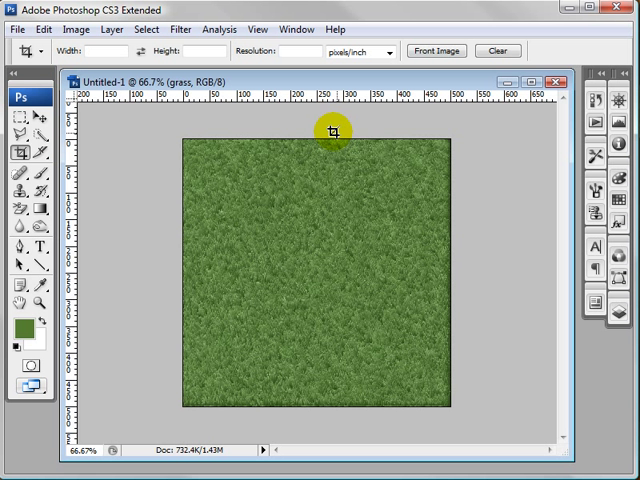
mouse_move(288, 104)
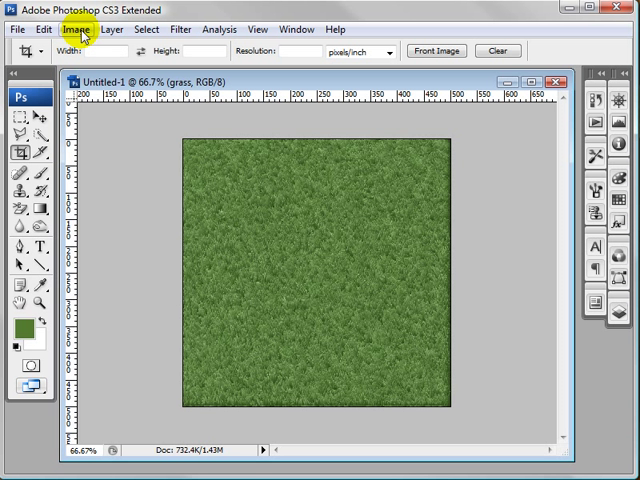
Brighten the grass layer with Levels, lowering the white input slider to 201
left_click(76, 28)
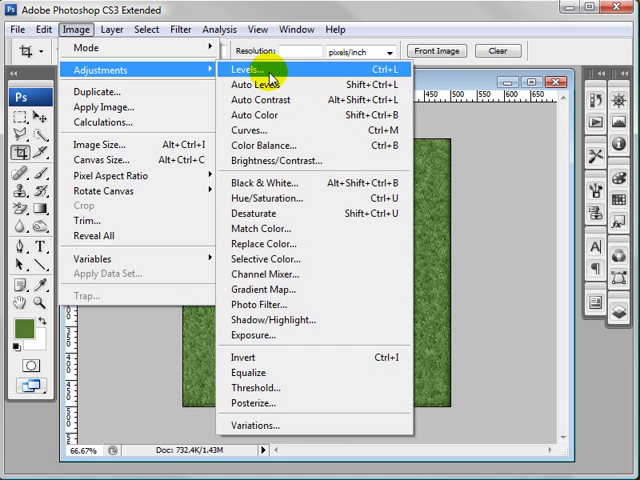
left_click(252, 68)
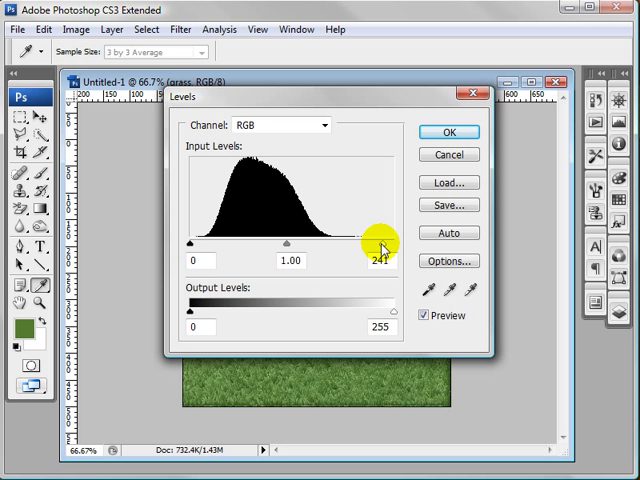
left_click_drag(384, 244, 356, 244)
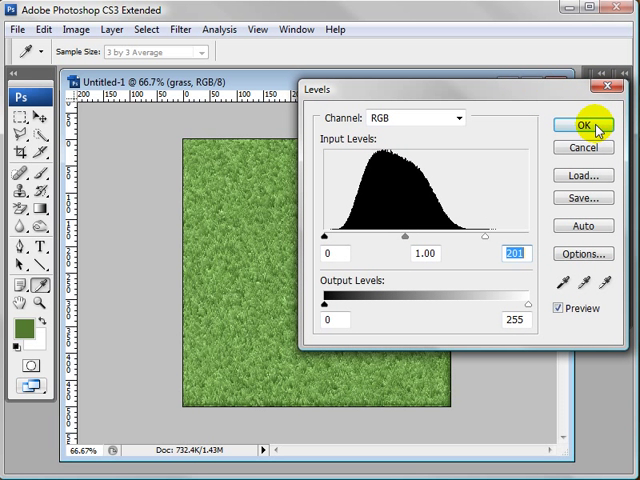
left_click(580, 124)
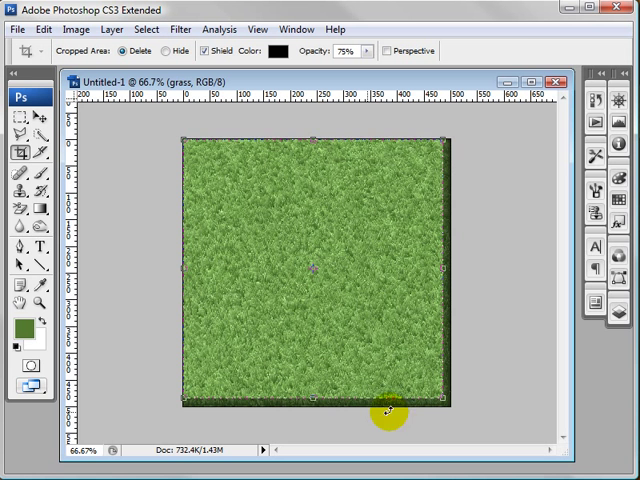
mouse_move(418, 140)
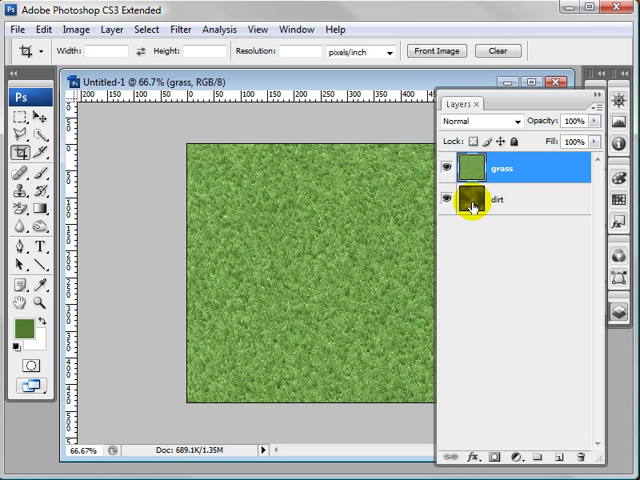
mouse_move(530, 204)
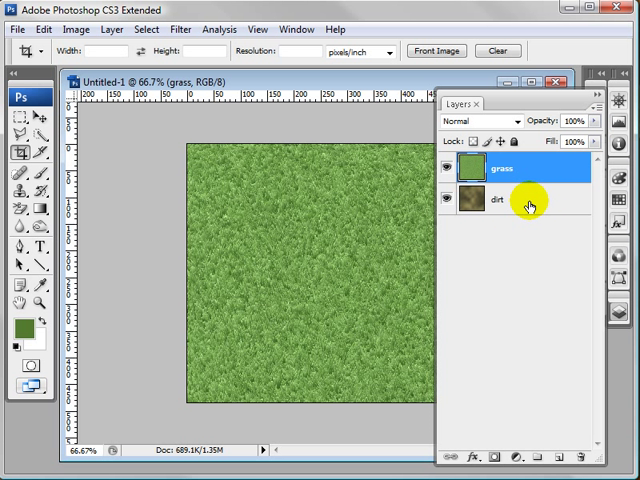
mouse_move(596, 98)
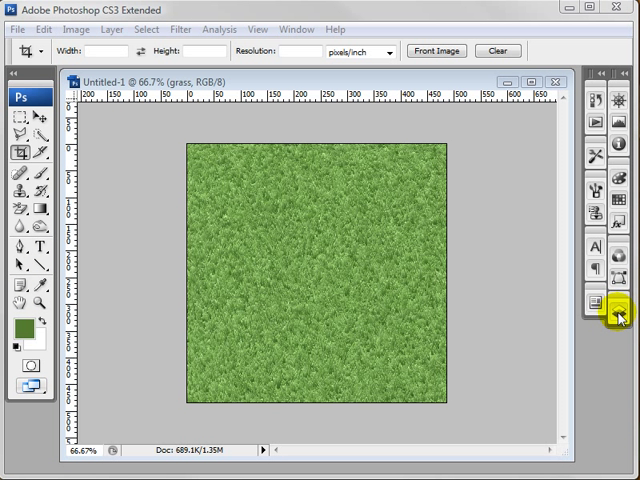
Add a layer mask to the grass layer and set the foreground colour to dark gray #575757
left_click(620, 316)
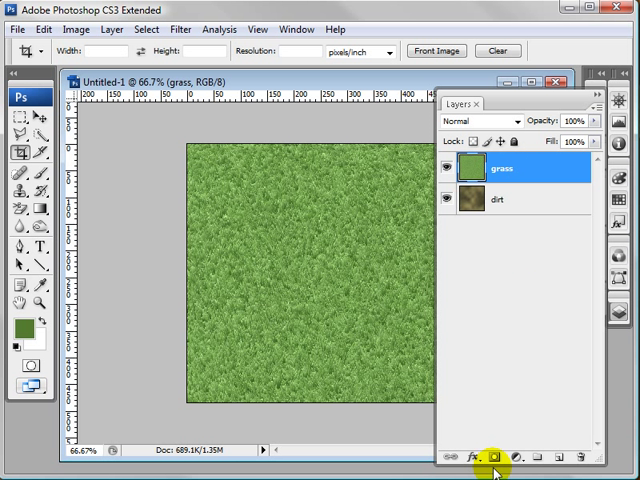
left_click(492, 456)
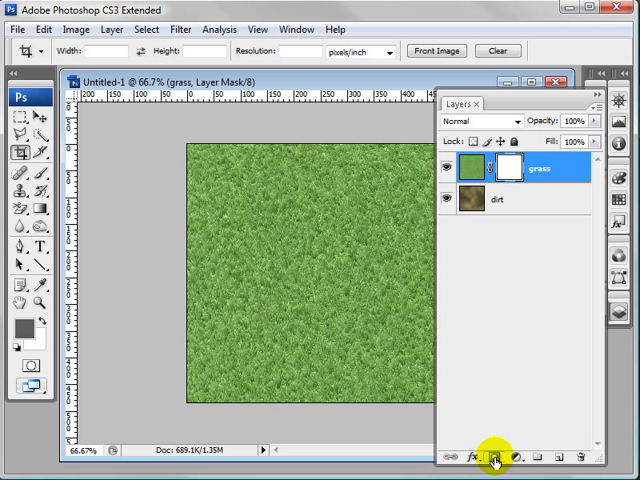
left_click(28, 312)
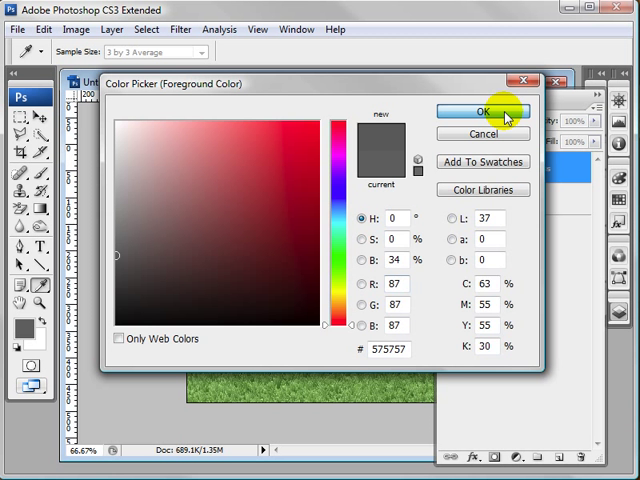
left_click(484, 110)
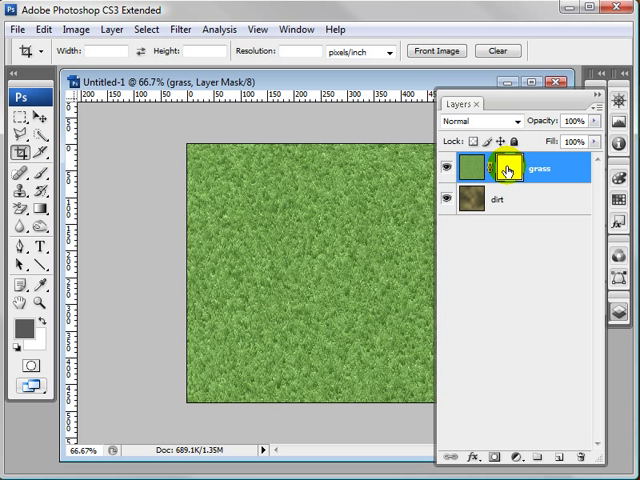
mouse_move(508, 168)
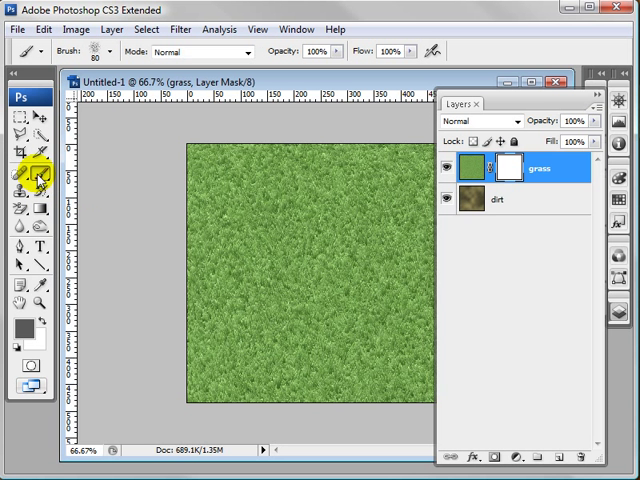
Brush dark gray patches onto the grass mask at lower left, middle and top right to reveal dirt
left_click(108, 52)
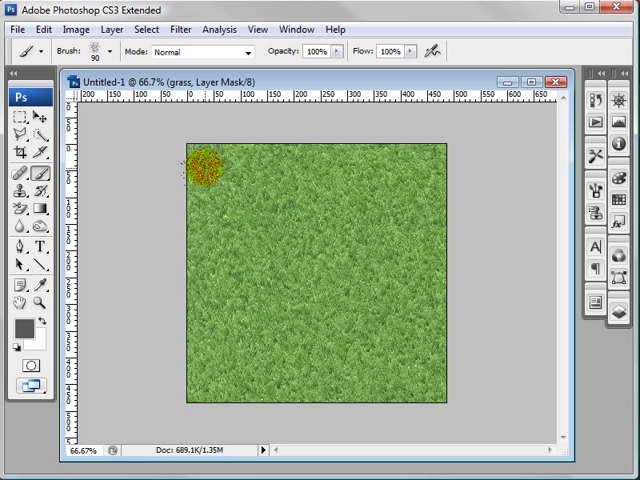
left_click_drag(204, 170, 260, 364)
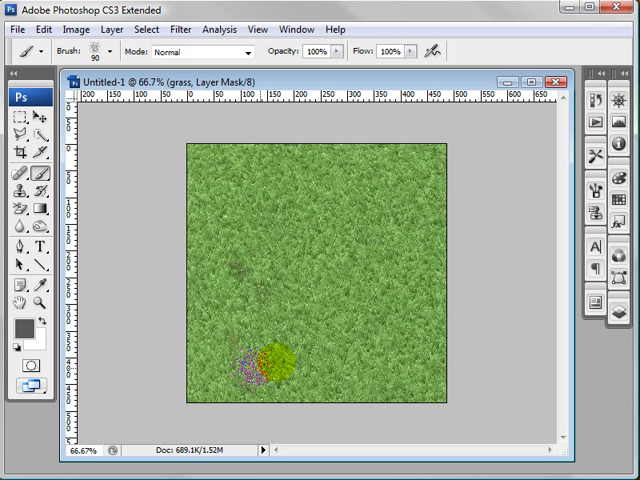
left_click_drag(260, 364, 404, 260)
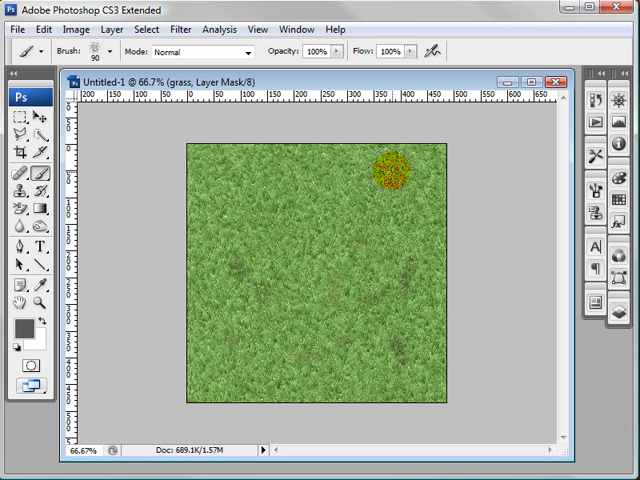
left_click_drag(380, 170, 244, 200)
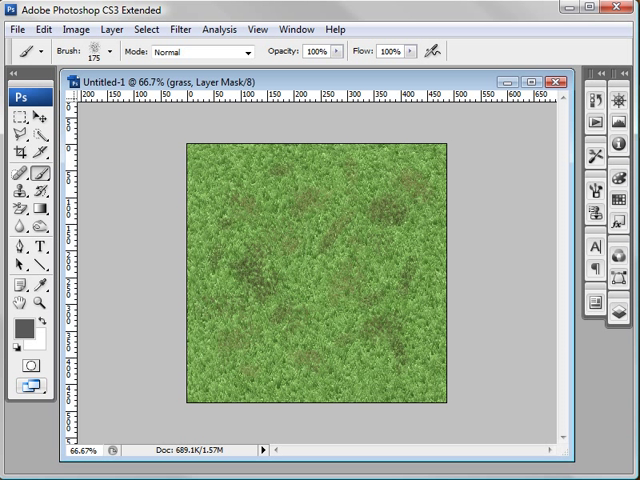
mouse_move(608, 412)
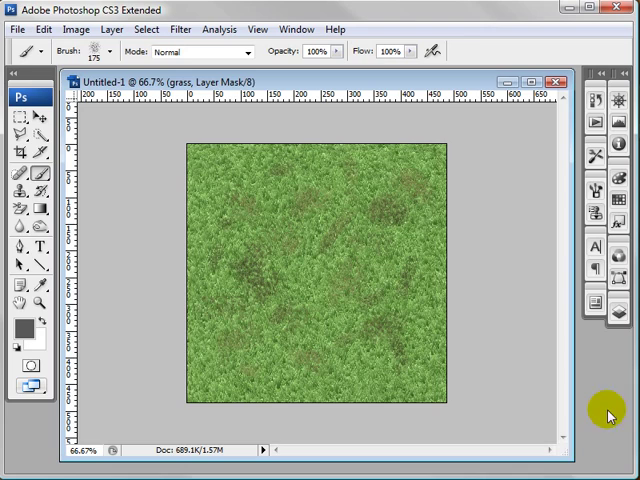